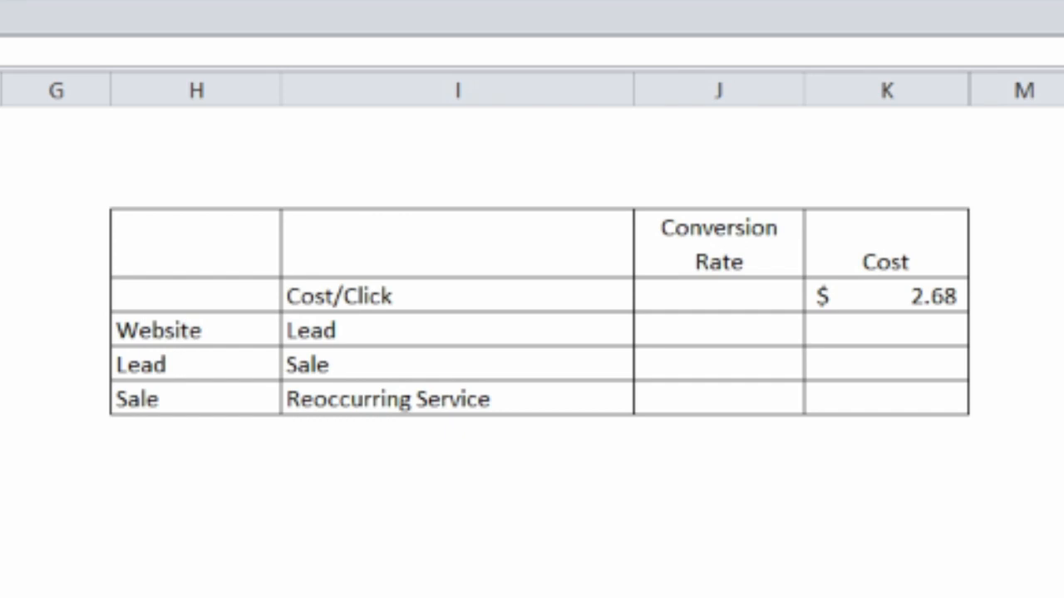
# - Enter conversion rates 5% for Lead, 50% for Sale and 50% for Reoccurring Service beside the $2.68 cost per click
pyautogui.click(884, 296)
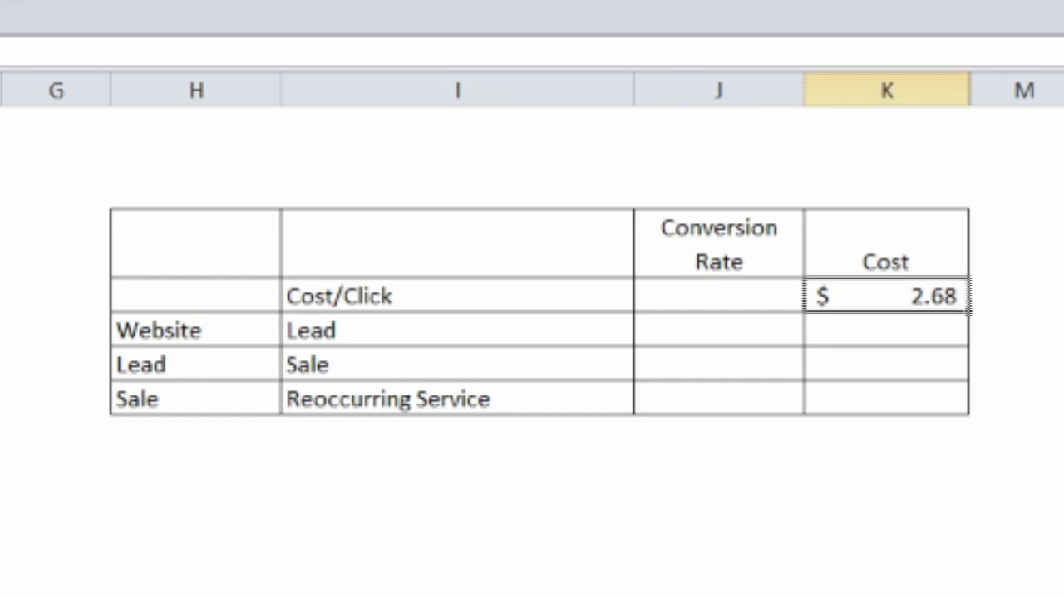
pyautogui.click(721, 342)
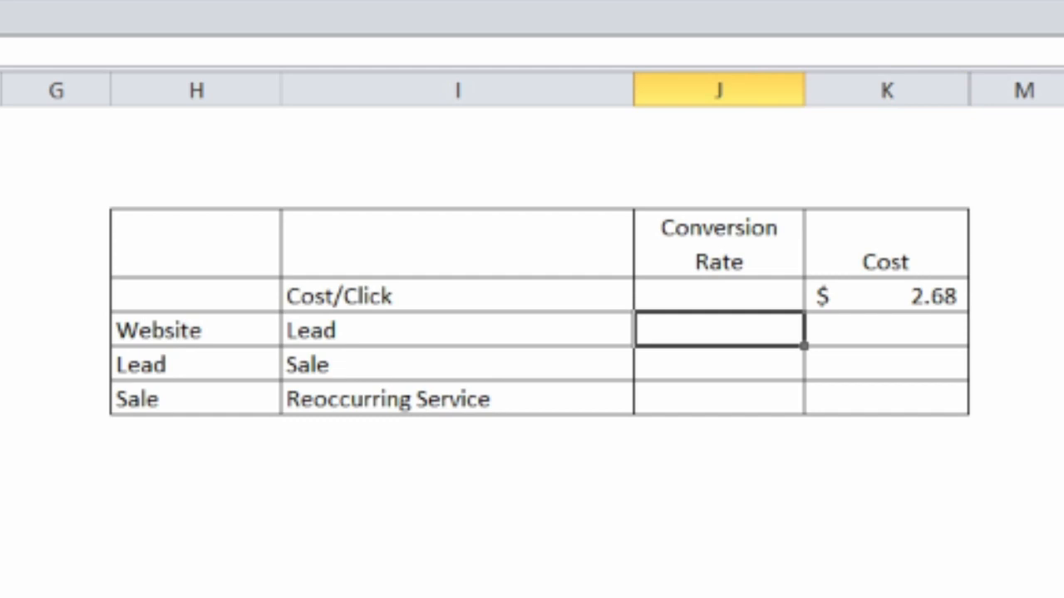
pyautogui.write('5%')
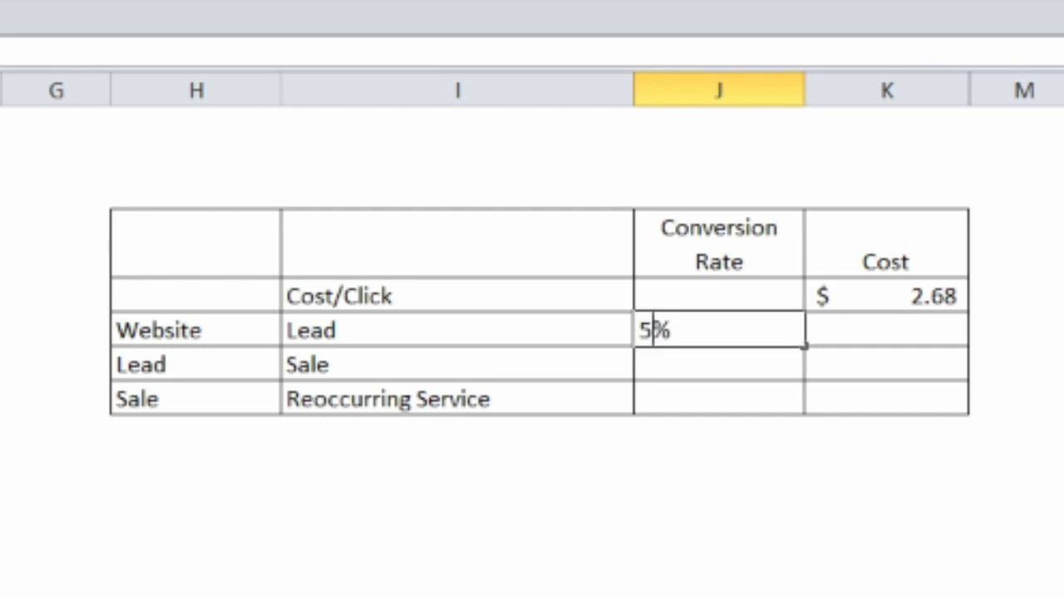
pyautogui.press('Enter')
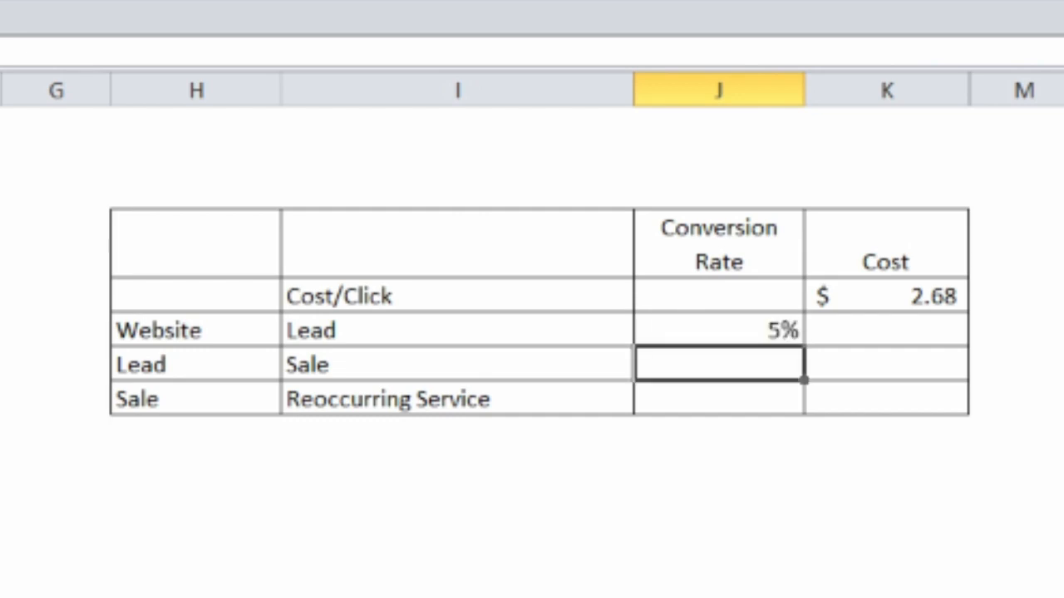
pyautogui.write('50%')
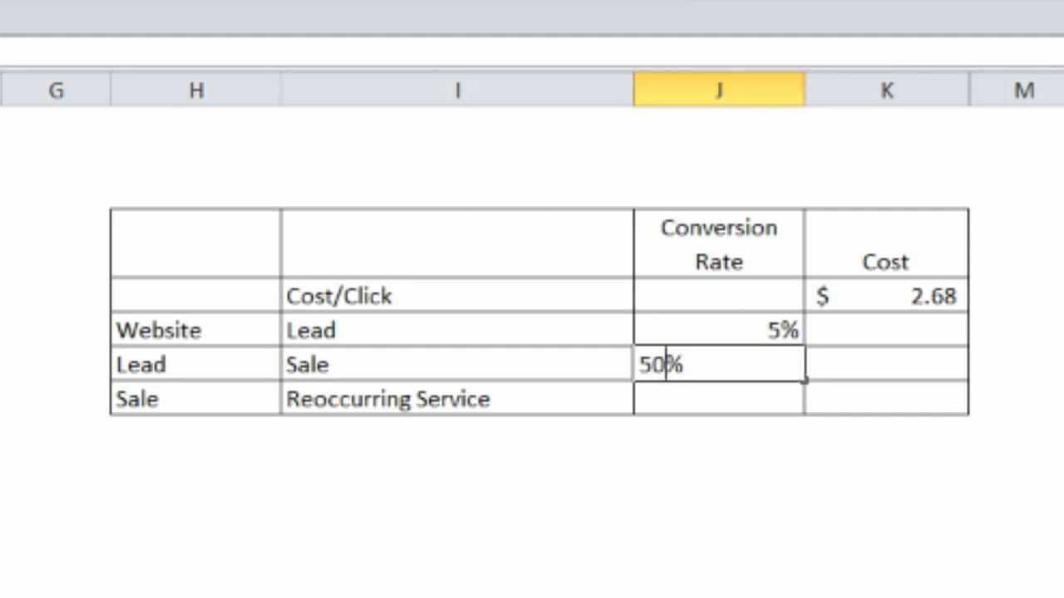
pyautogui.press('Enter')
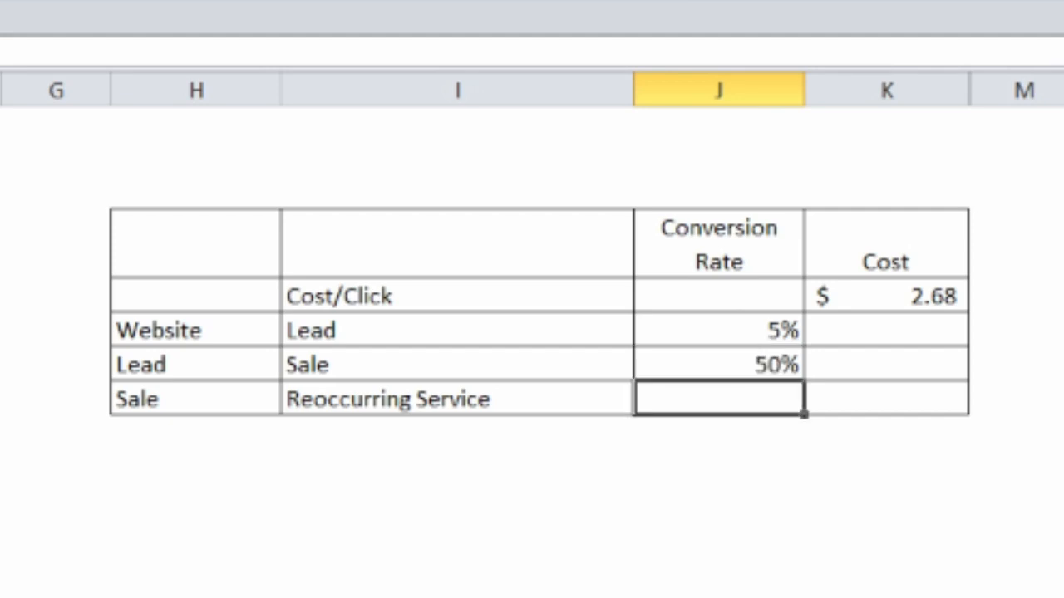
pyautogui.write('50%')
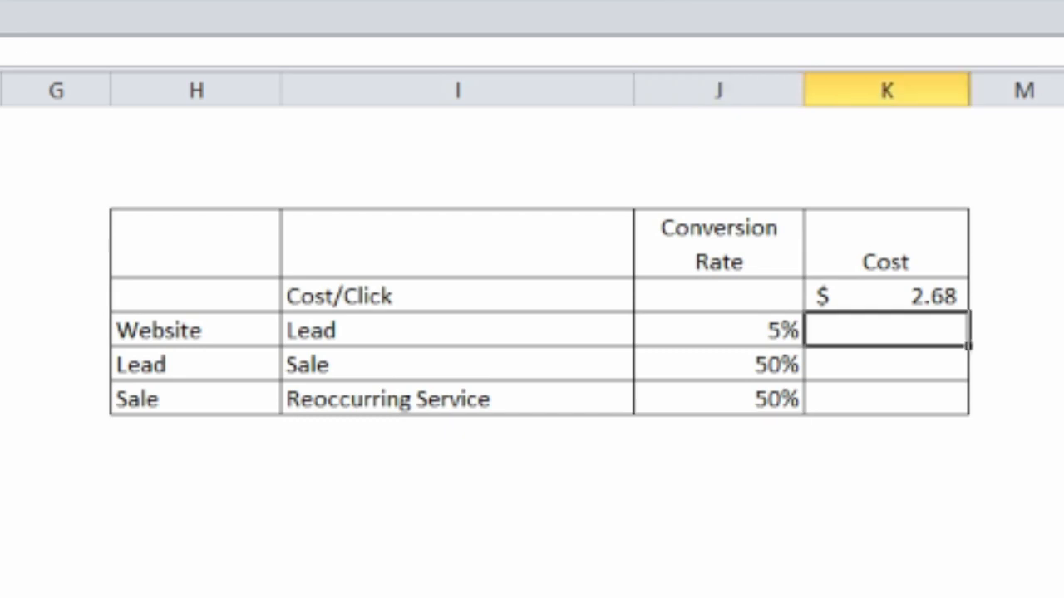
# - Divide the cost above by each conversion rate (=K5/J6) and fill down, giving $53.60, $107.20, $214.40
pyautogui.write('+K5/J6')
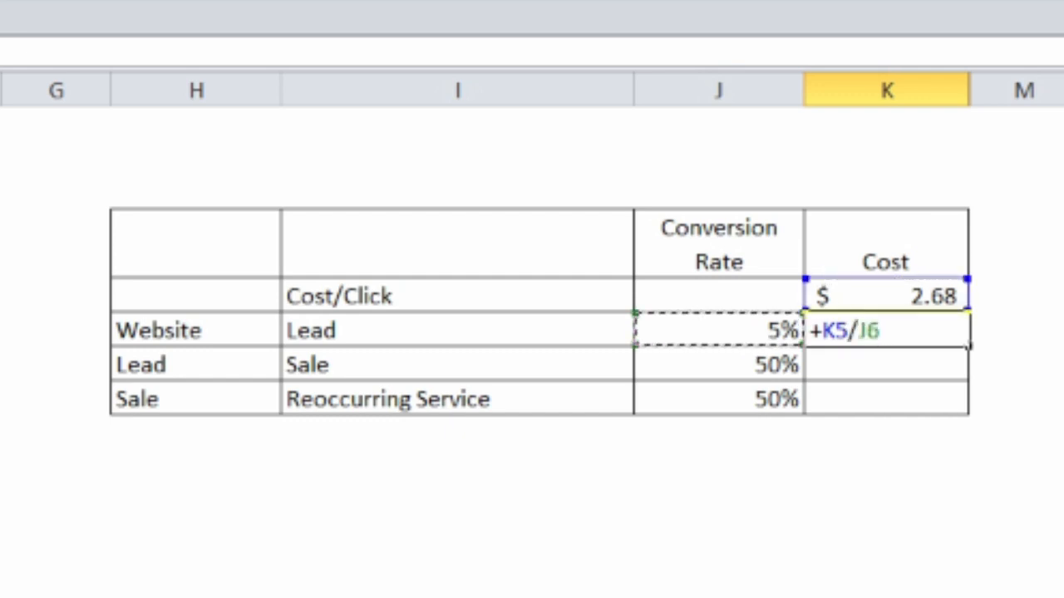
pyautogui.press('Enter')
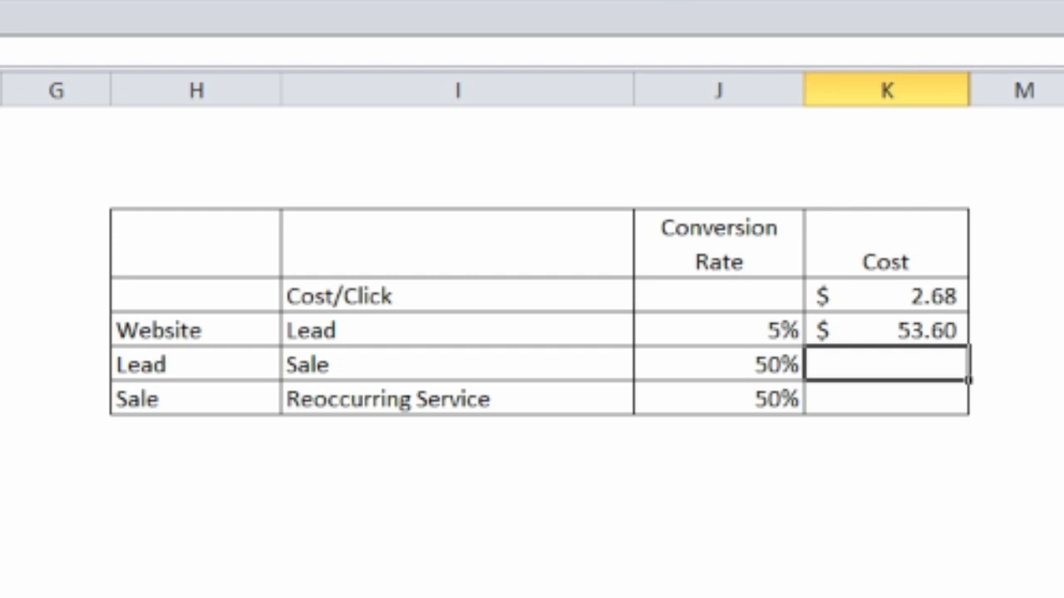
pyautogui.click(884, 329)
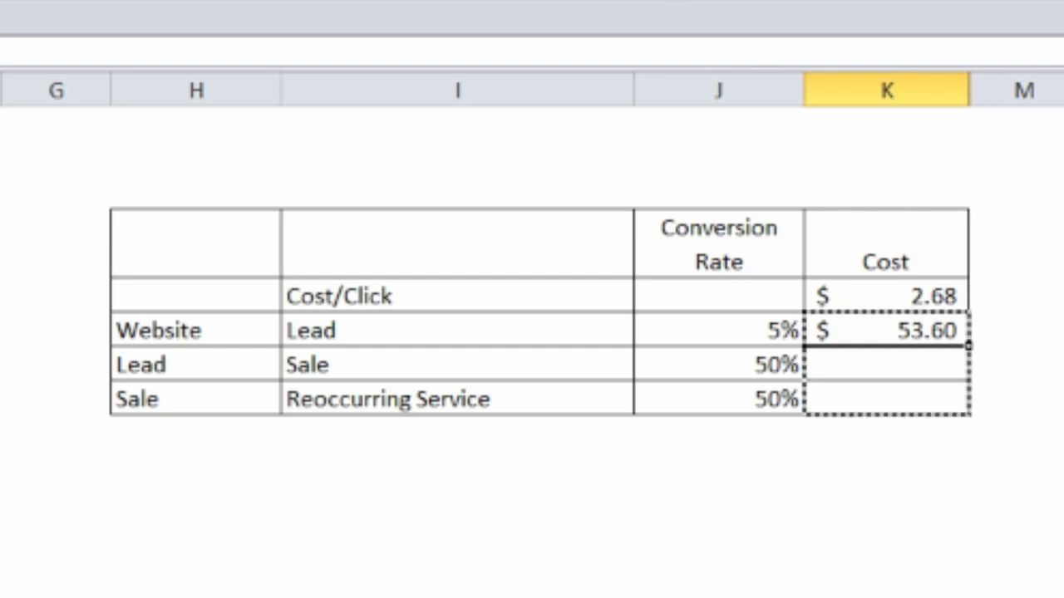
pyautogui.moveTo(885, 329); pyautogui.dragTo(884, 365)
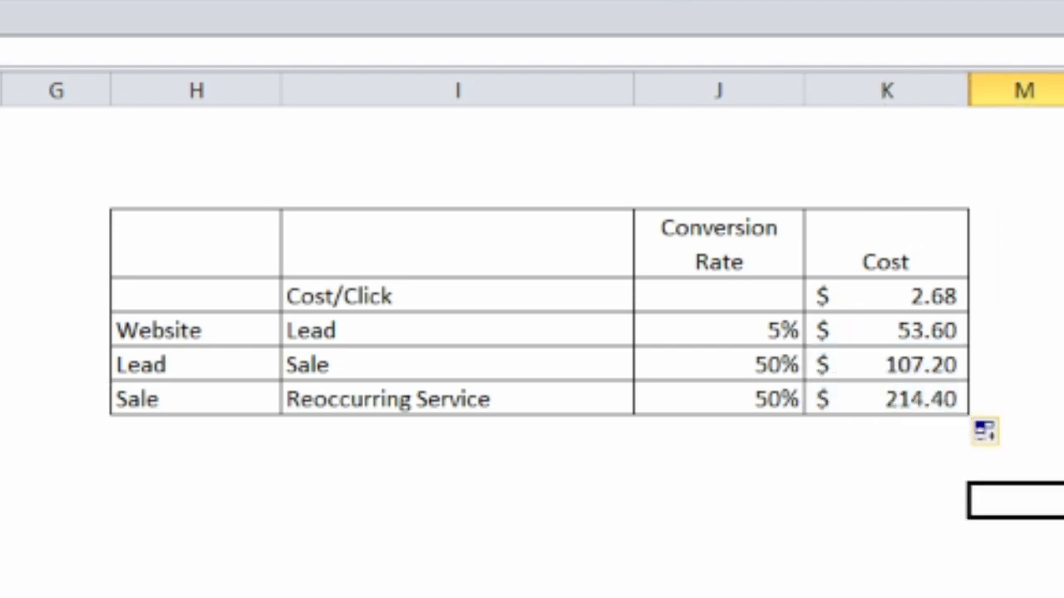
pyautogui.click(884, 399)
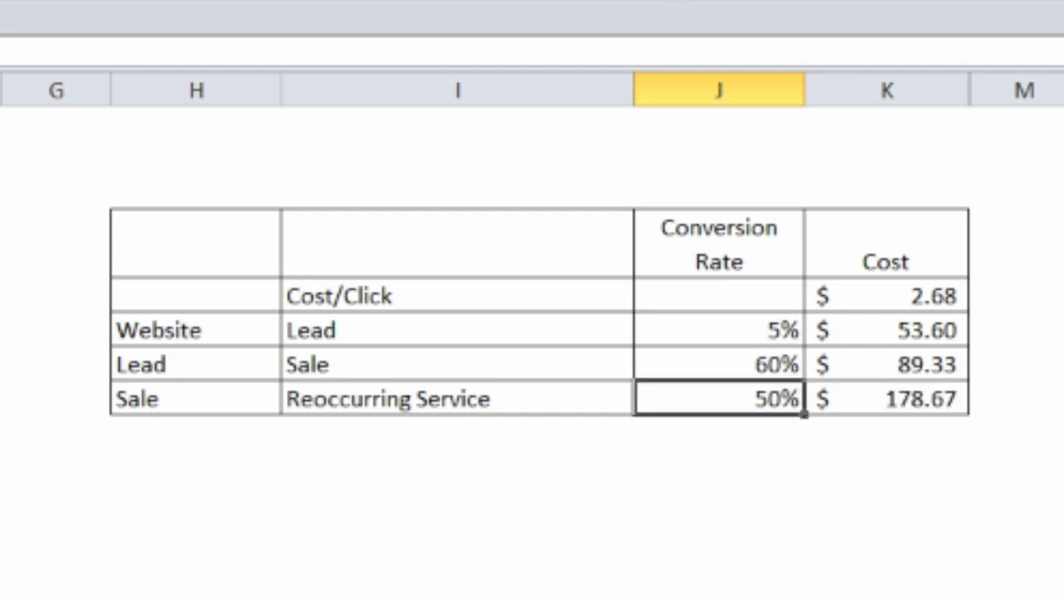
# - Overwrite the $2.68 cost per click with 17
pyautogui.click(884, 296)
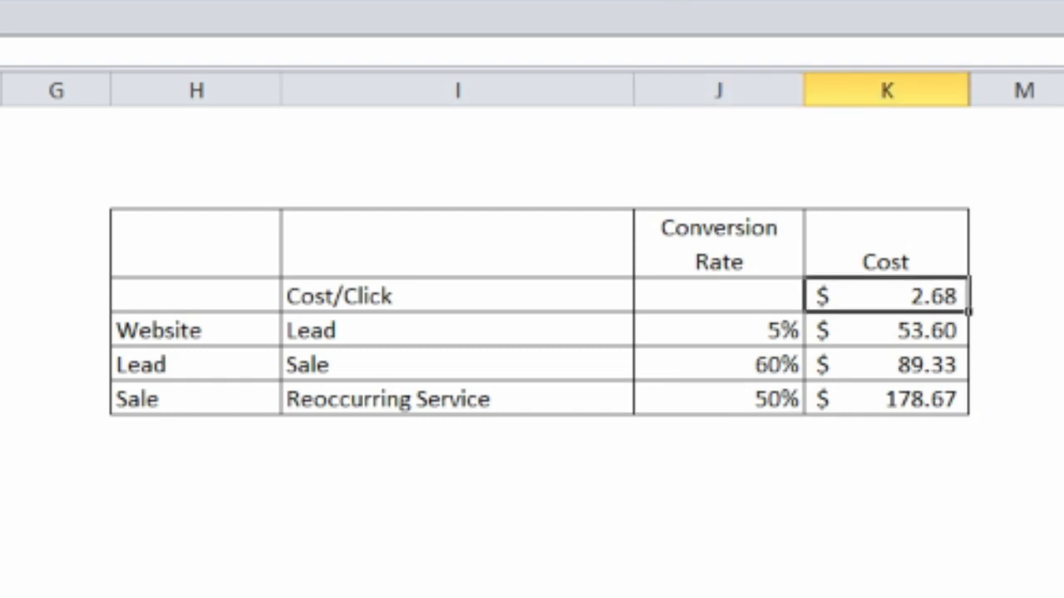
pyautogui.write('17')
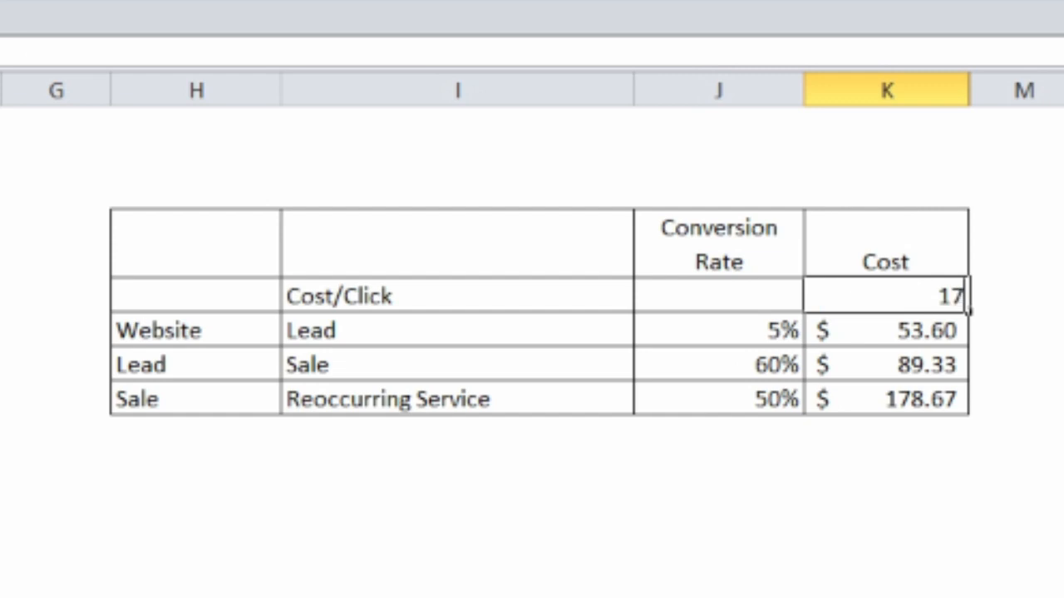